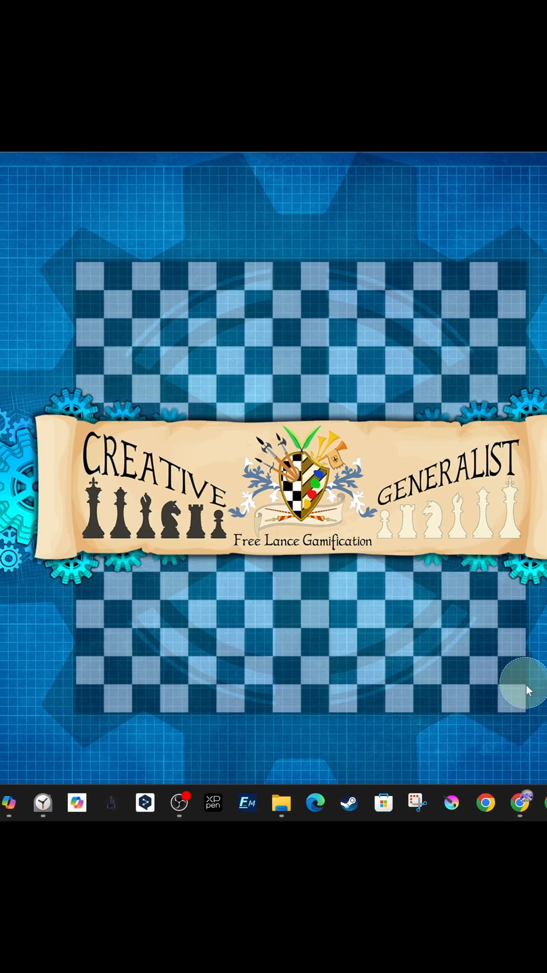
Step: Launch Google Chrome from the taskbar
left_click(522, 802)
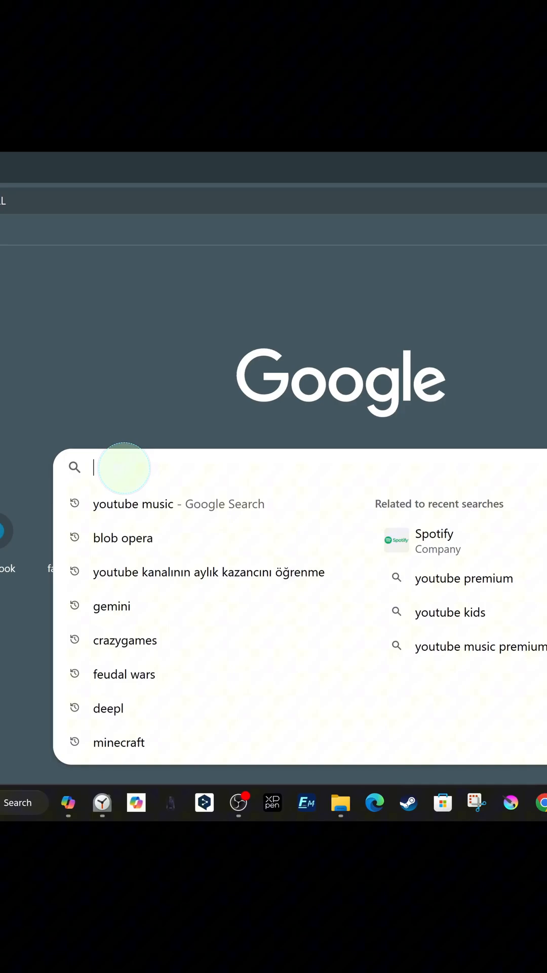
Step: Search Google for 'youtube music' and open the music.youtube.com result
type("youtube")
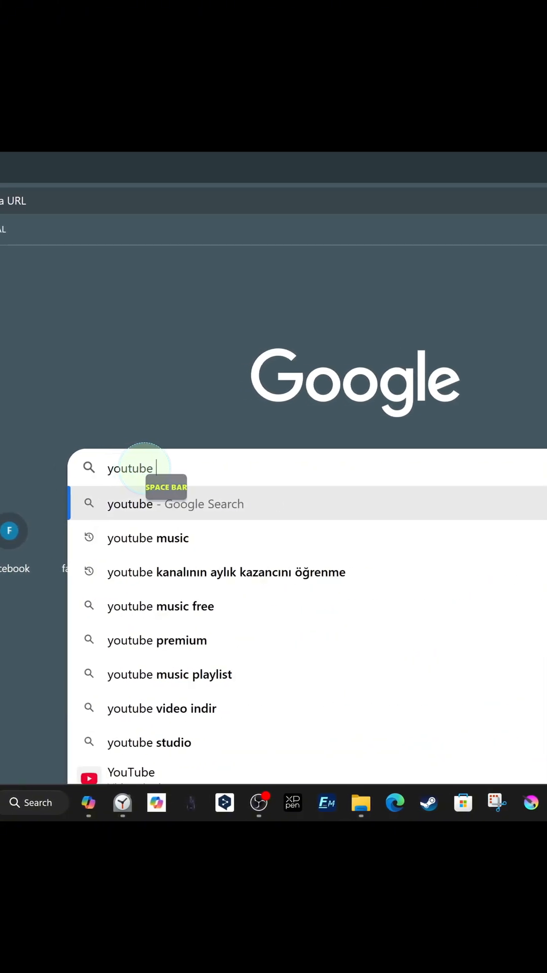
key("Return")
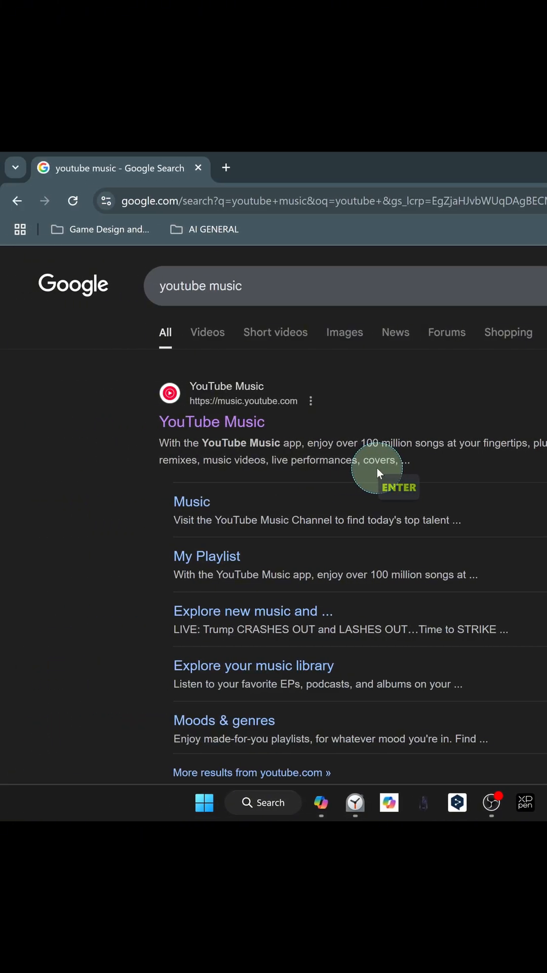
left_click(211, 421)
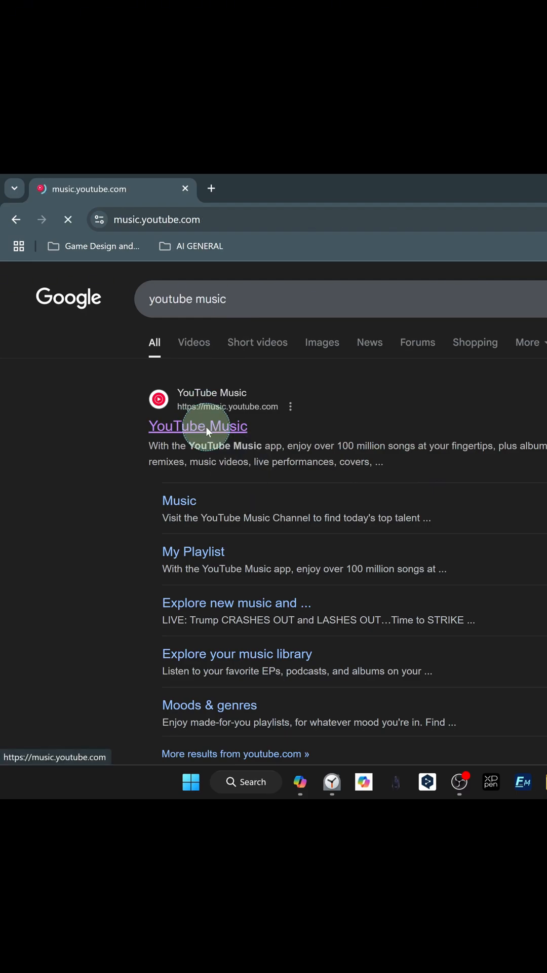
left_click(198, 426)
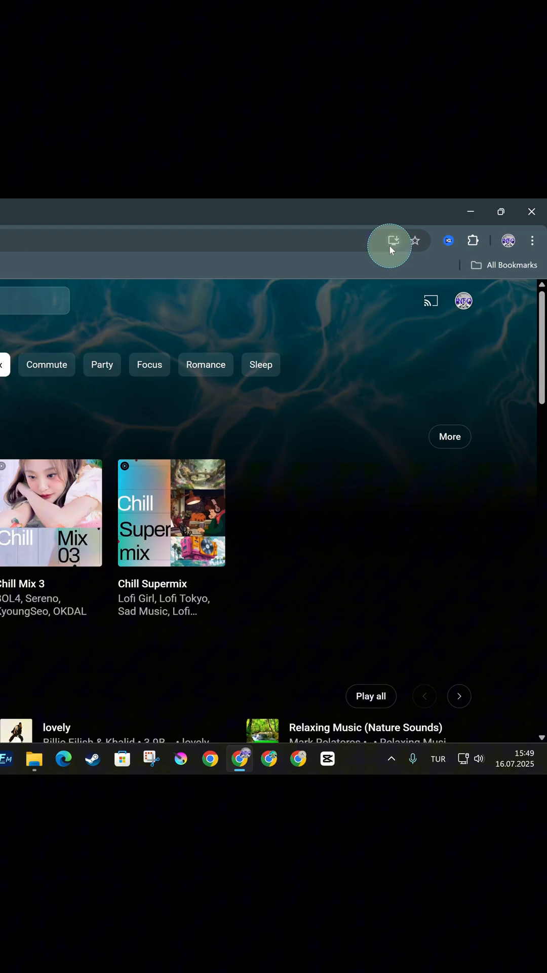
mouse_move(422, 241)
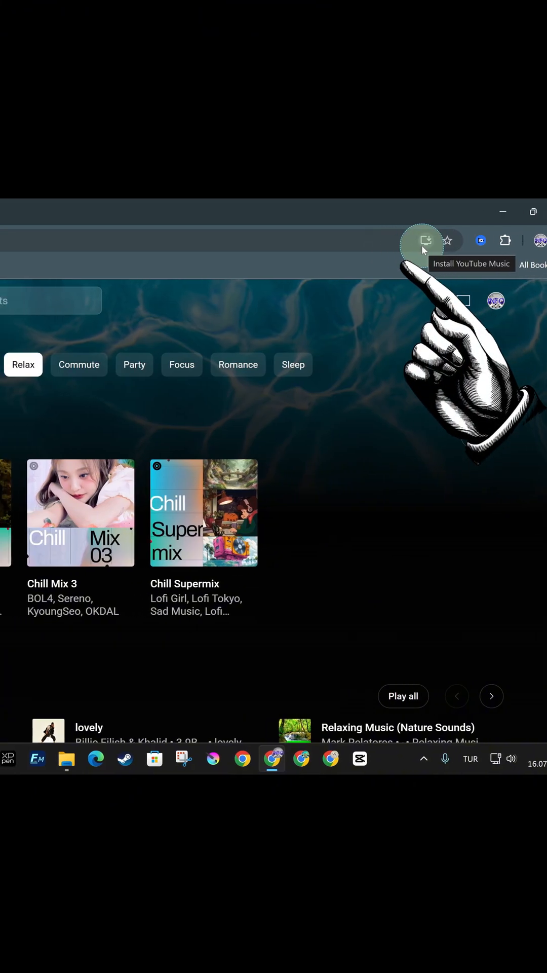
Step: Install YouTube Music as a desktop app from the address-bar install prompt
left_click(423, 240)
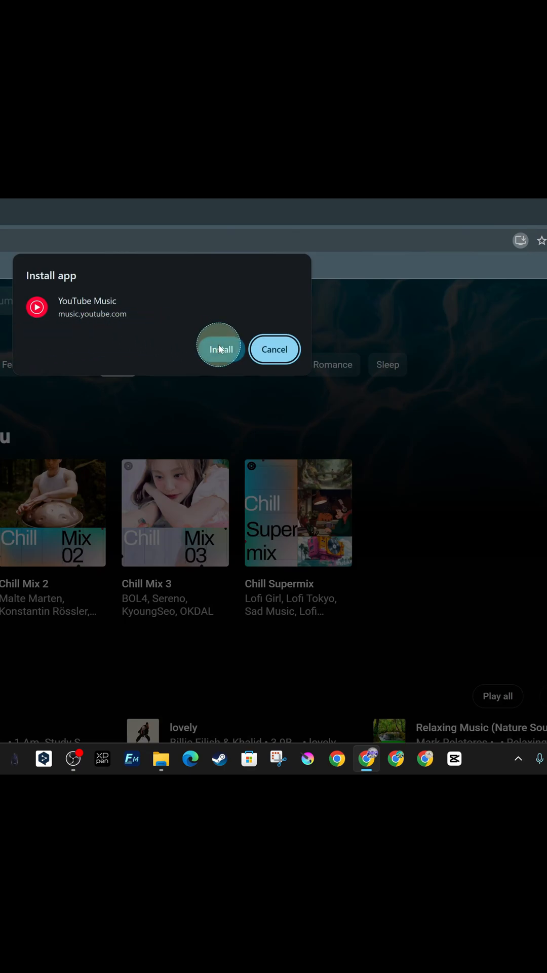
left_click(219, 349)
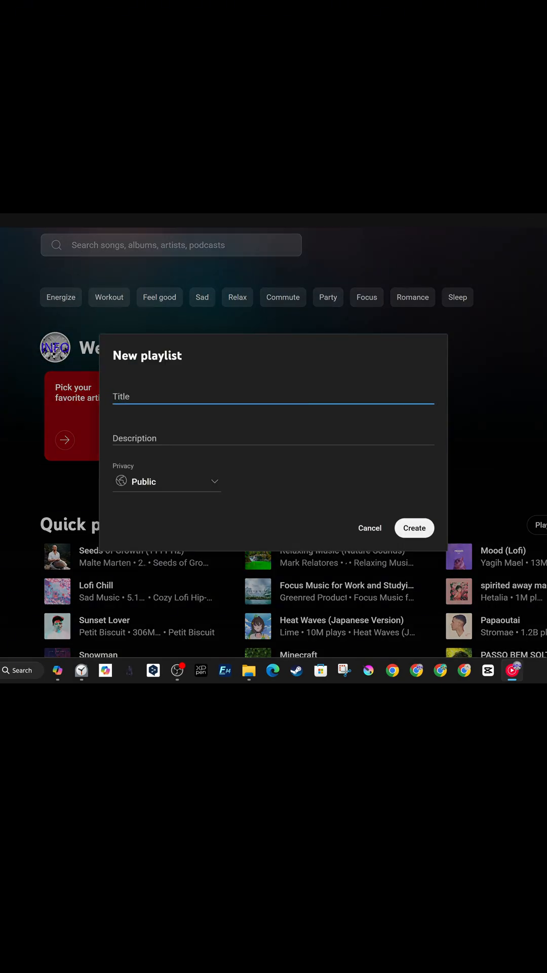
Step: Cancel the New playlist form and show the Commute mood recommendations
left_click(369, 528)
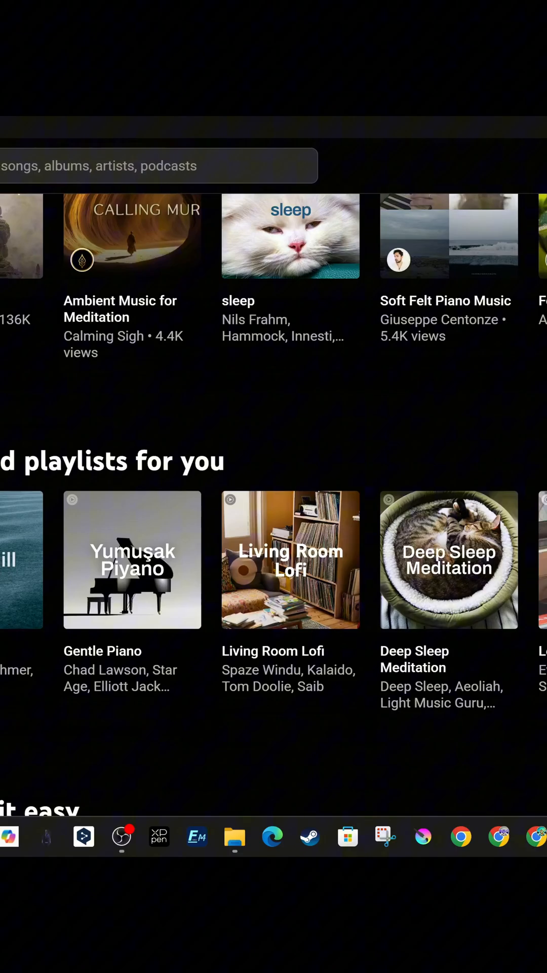
scroll("up", 3)
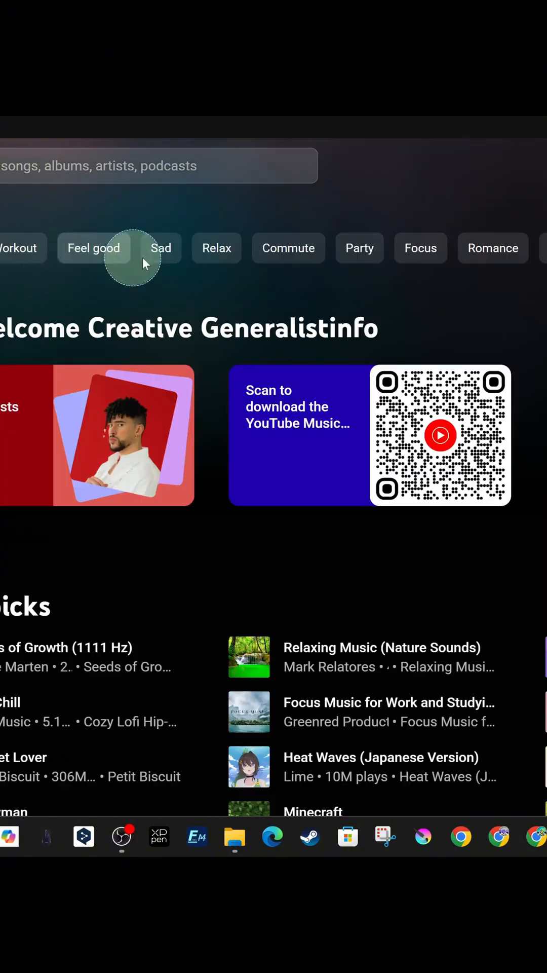
left_click(287, 248)
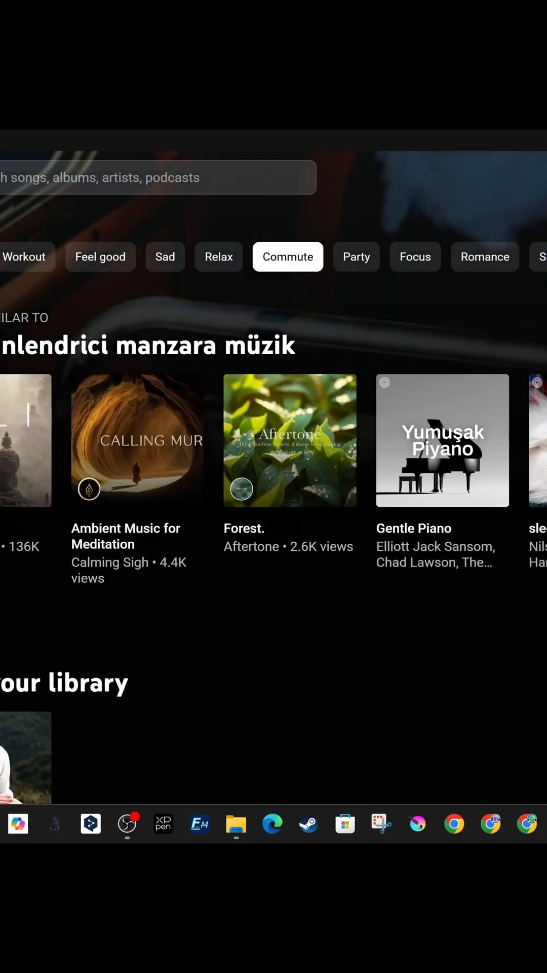